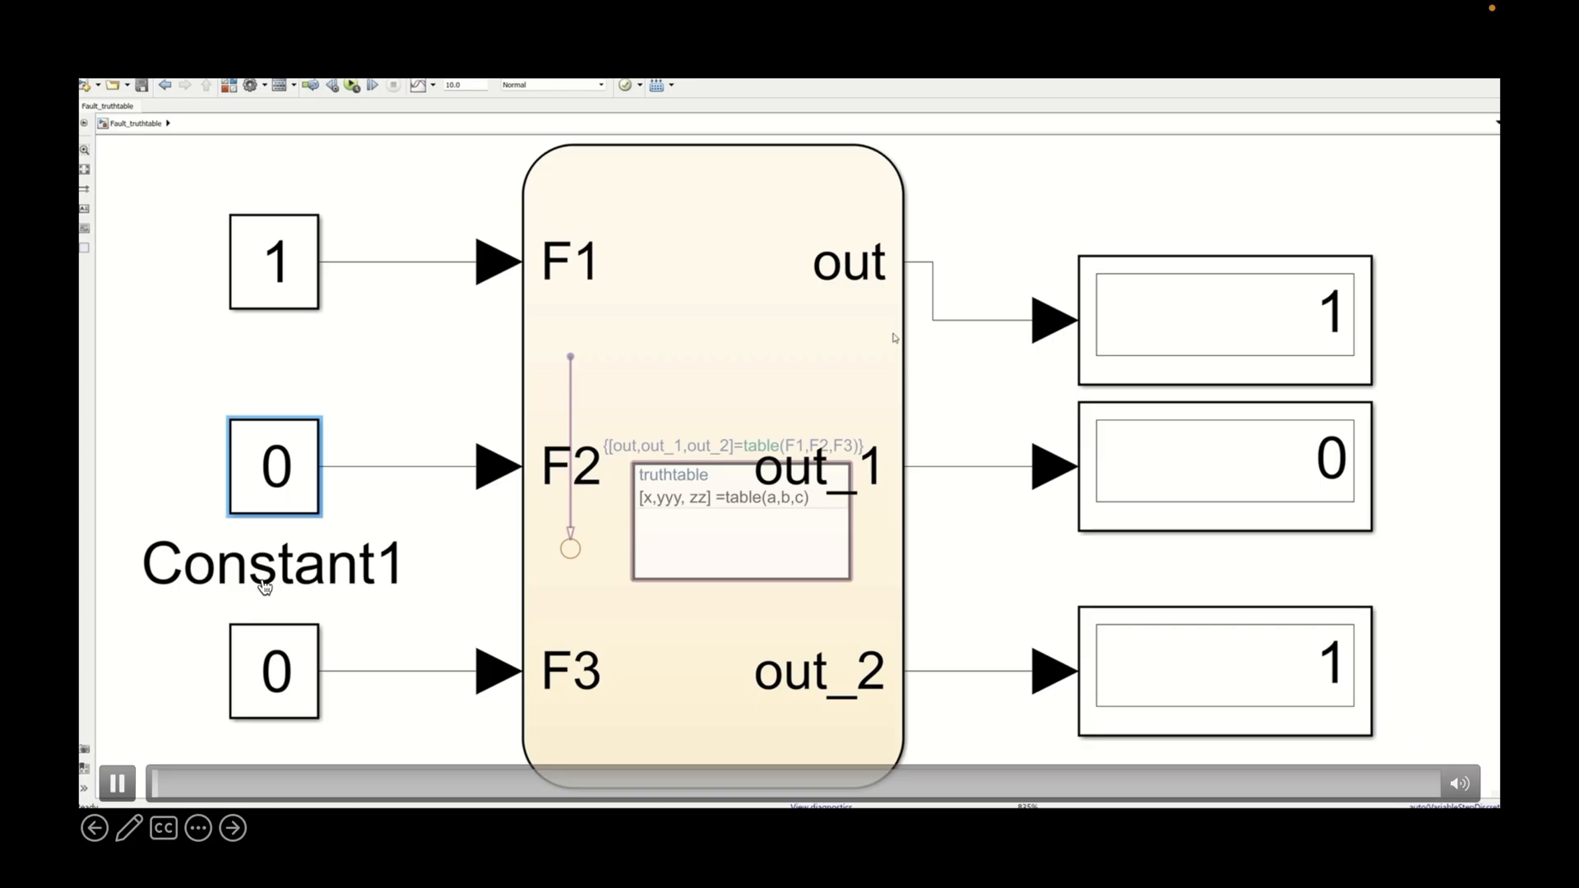
# - Open the Chart block and then its truthtable function to show the condition and action tables
pyautogui.doubleClick(711, 519)
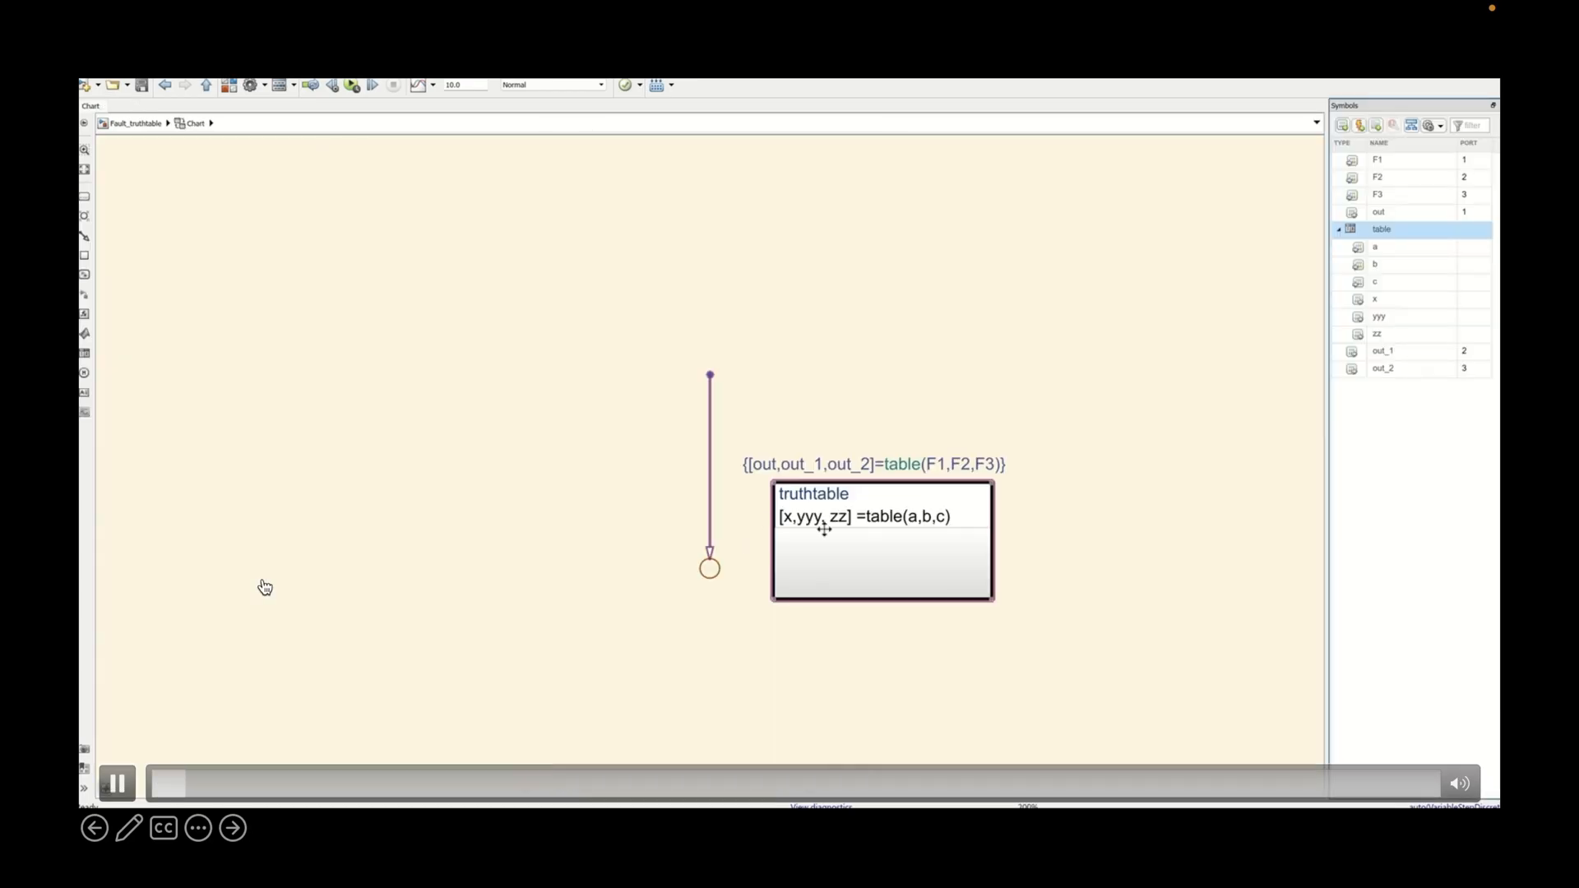
pyautogui.doubleClick(881, 541)
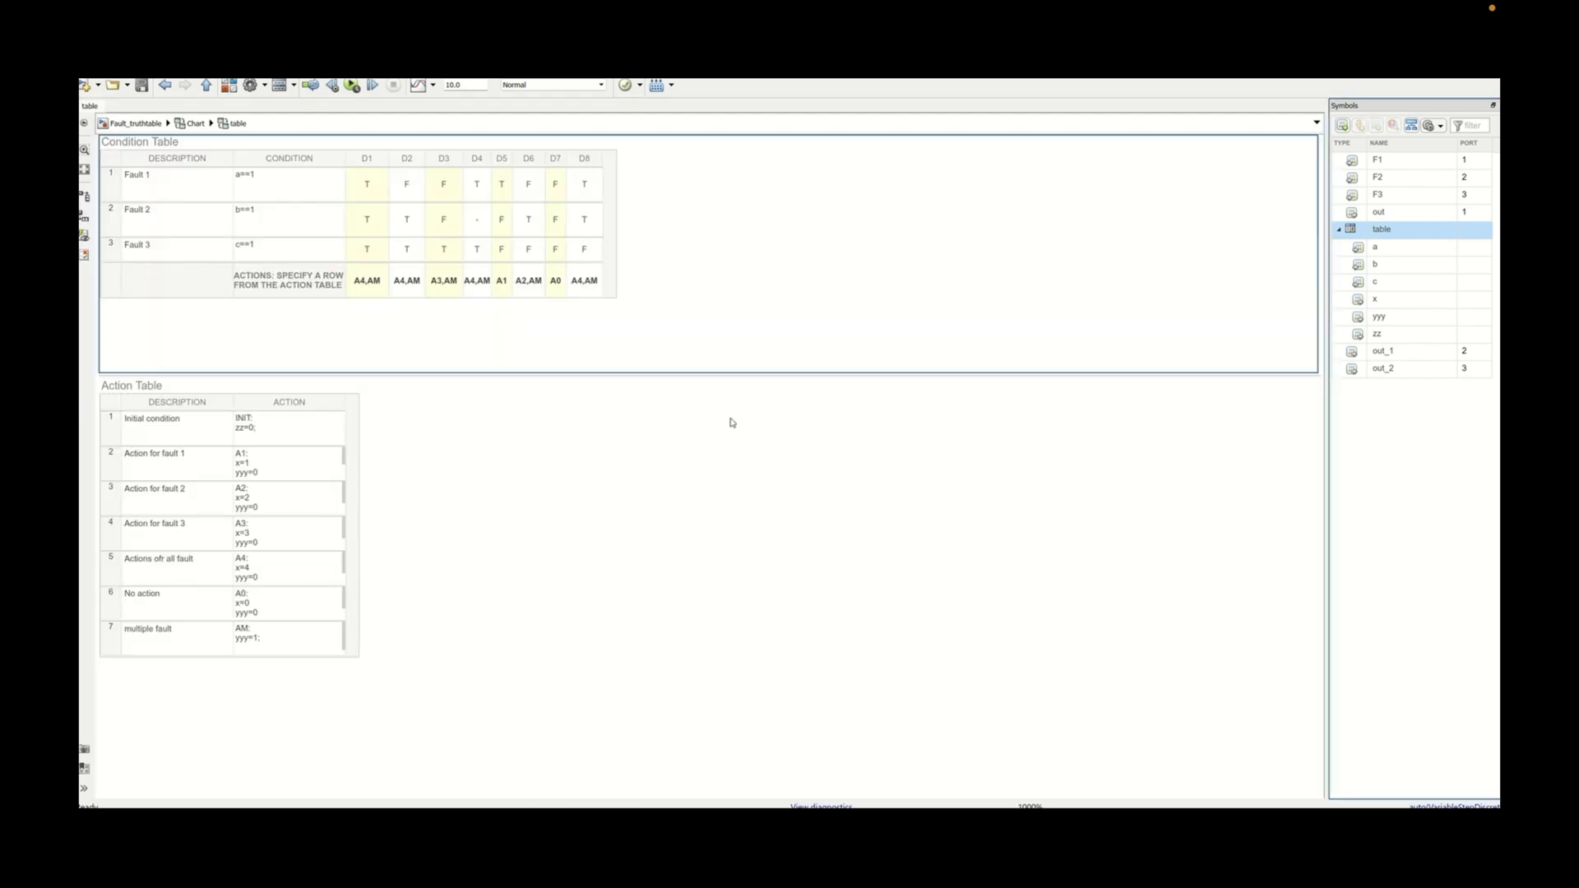
pyautogui.moveTo(536, 194)
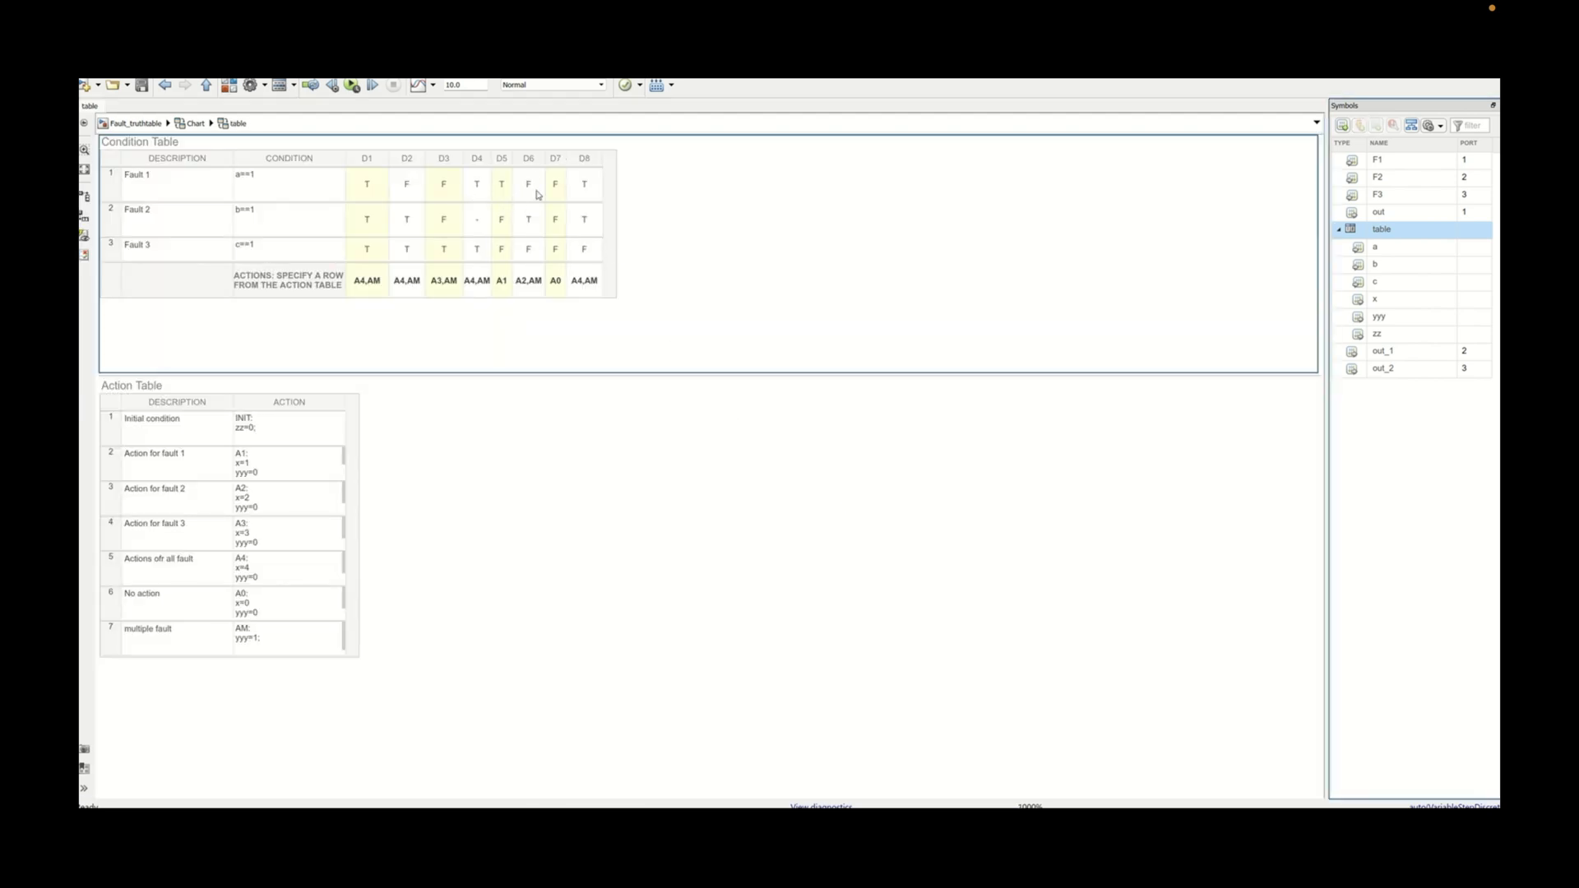
pyautogui.moveTo(559, 163)
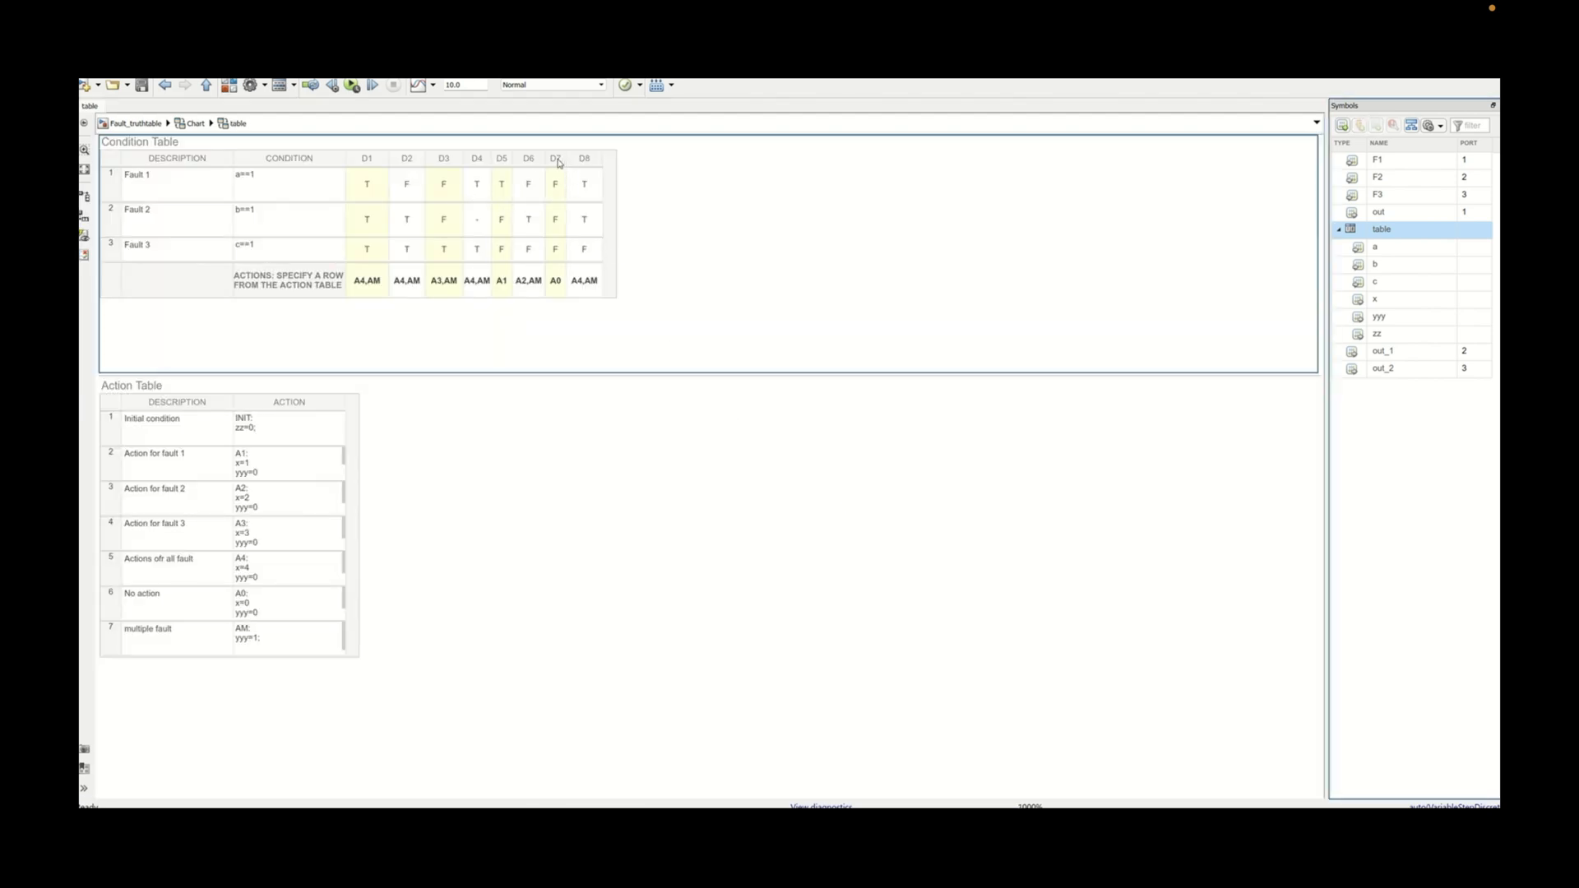
# - Delete decision columns D8 and D7, leaving the condition table ending at D6
pyautogui.click(584, 183)
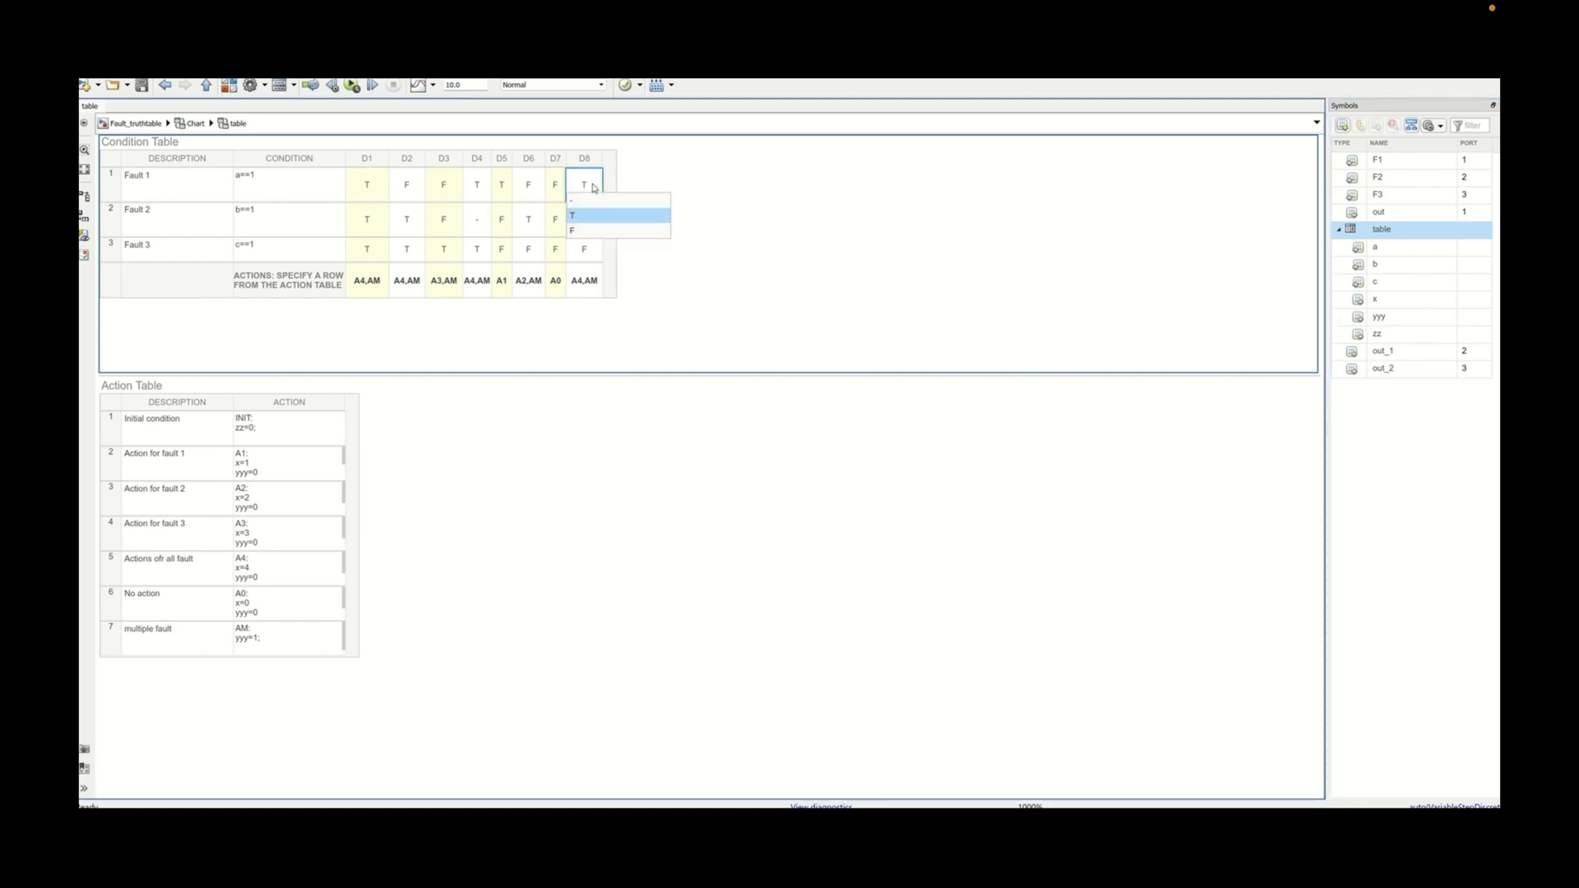
pyautogui.click(571, 216)
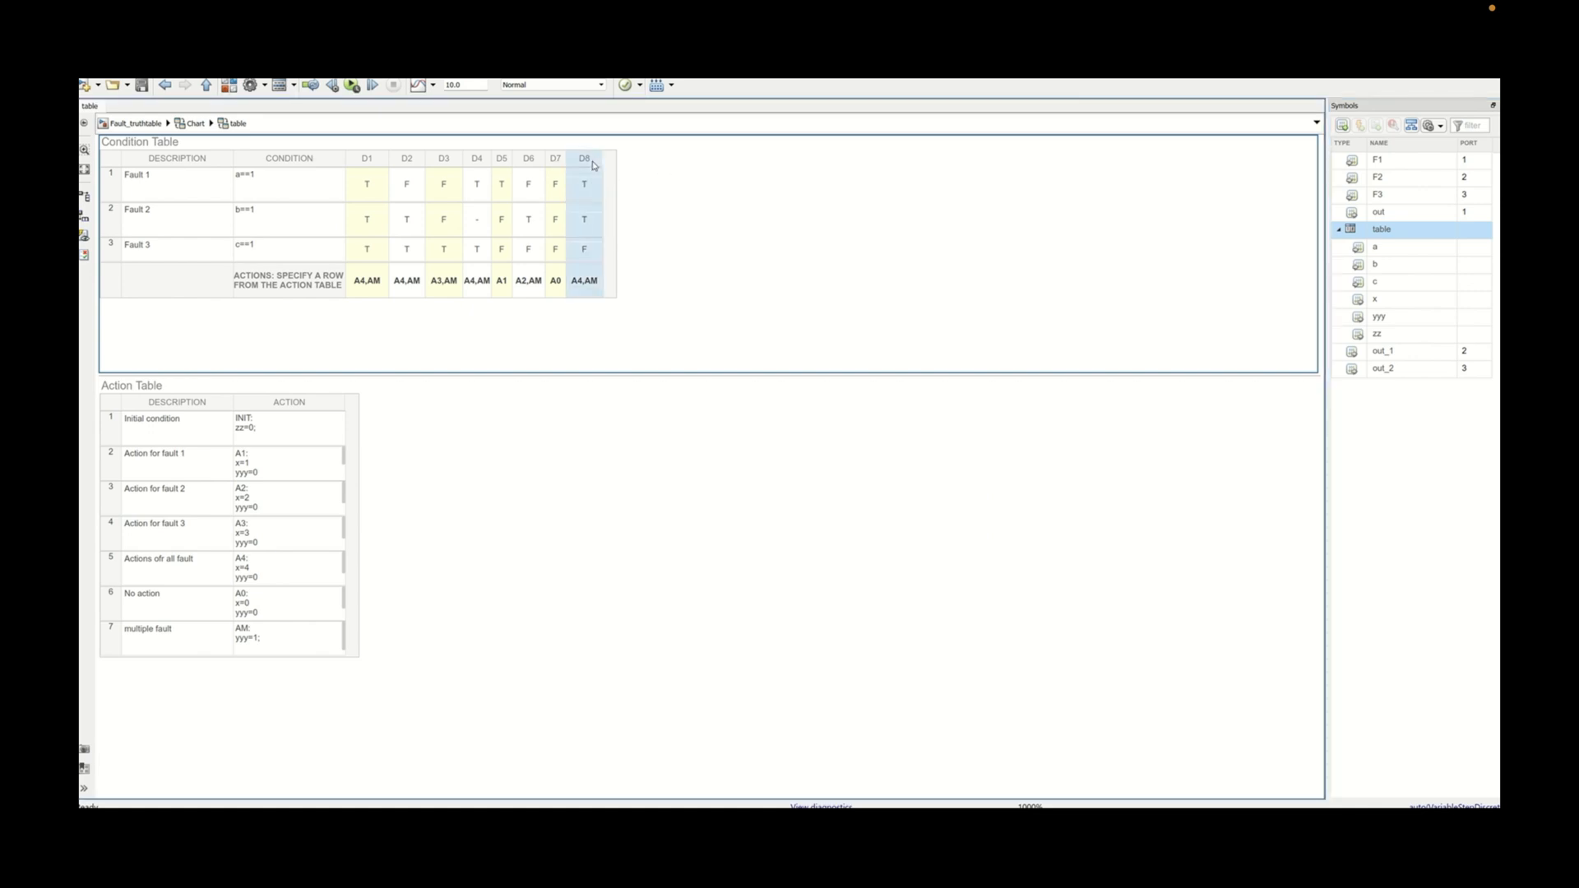
pyautogui.rightClick(584, 158)
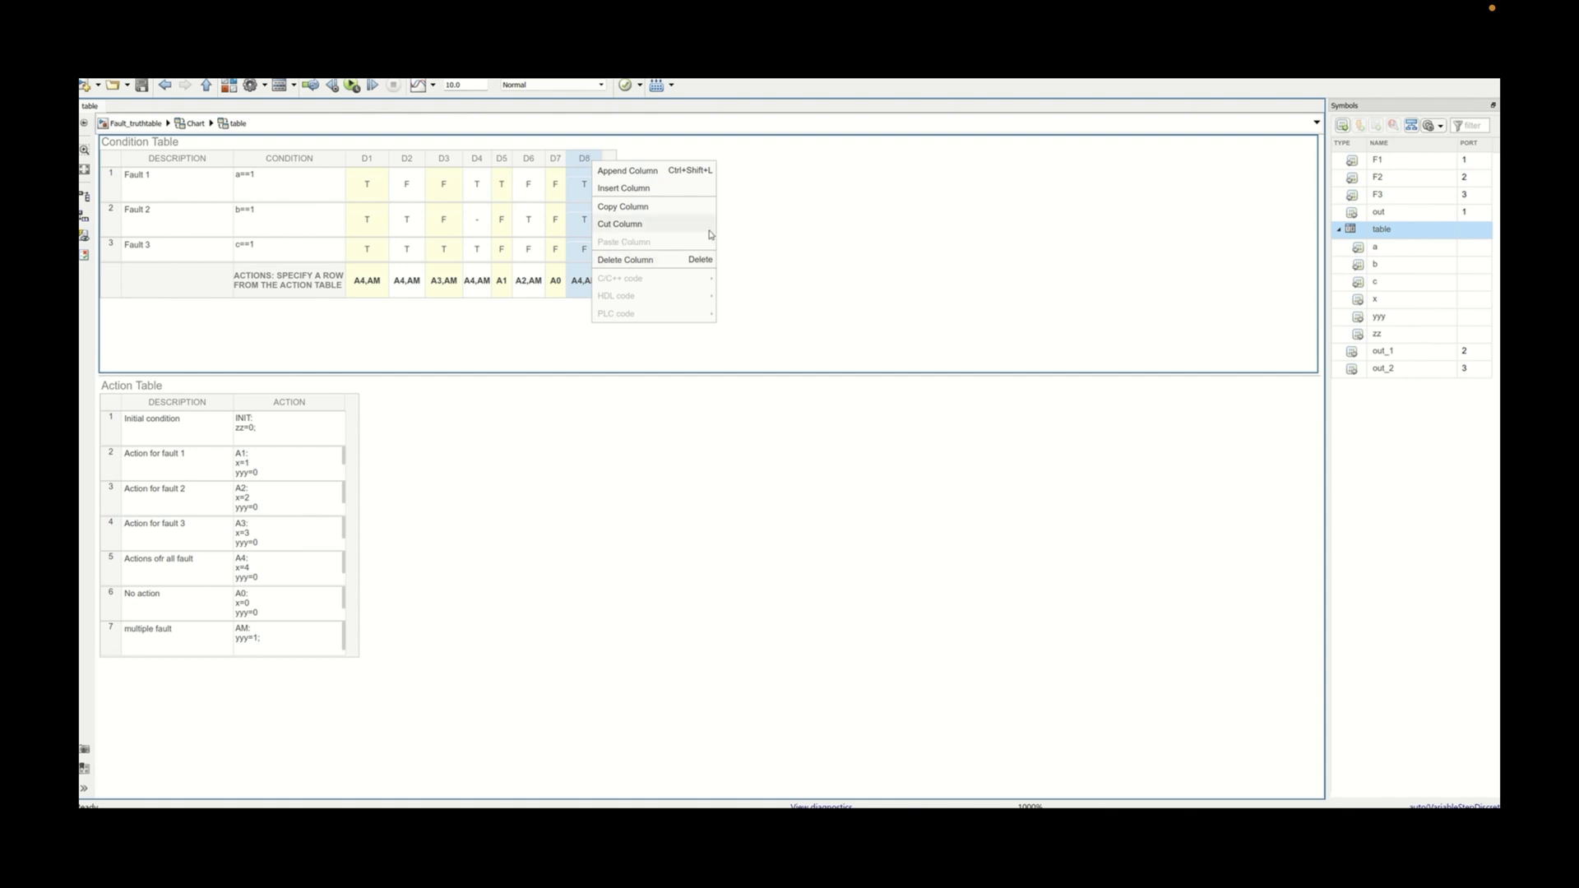
pyautogui.click(626, 260)
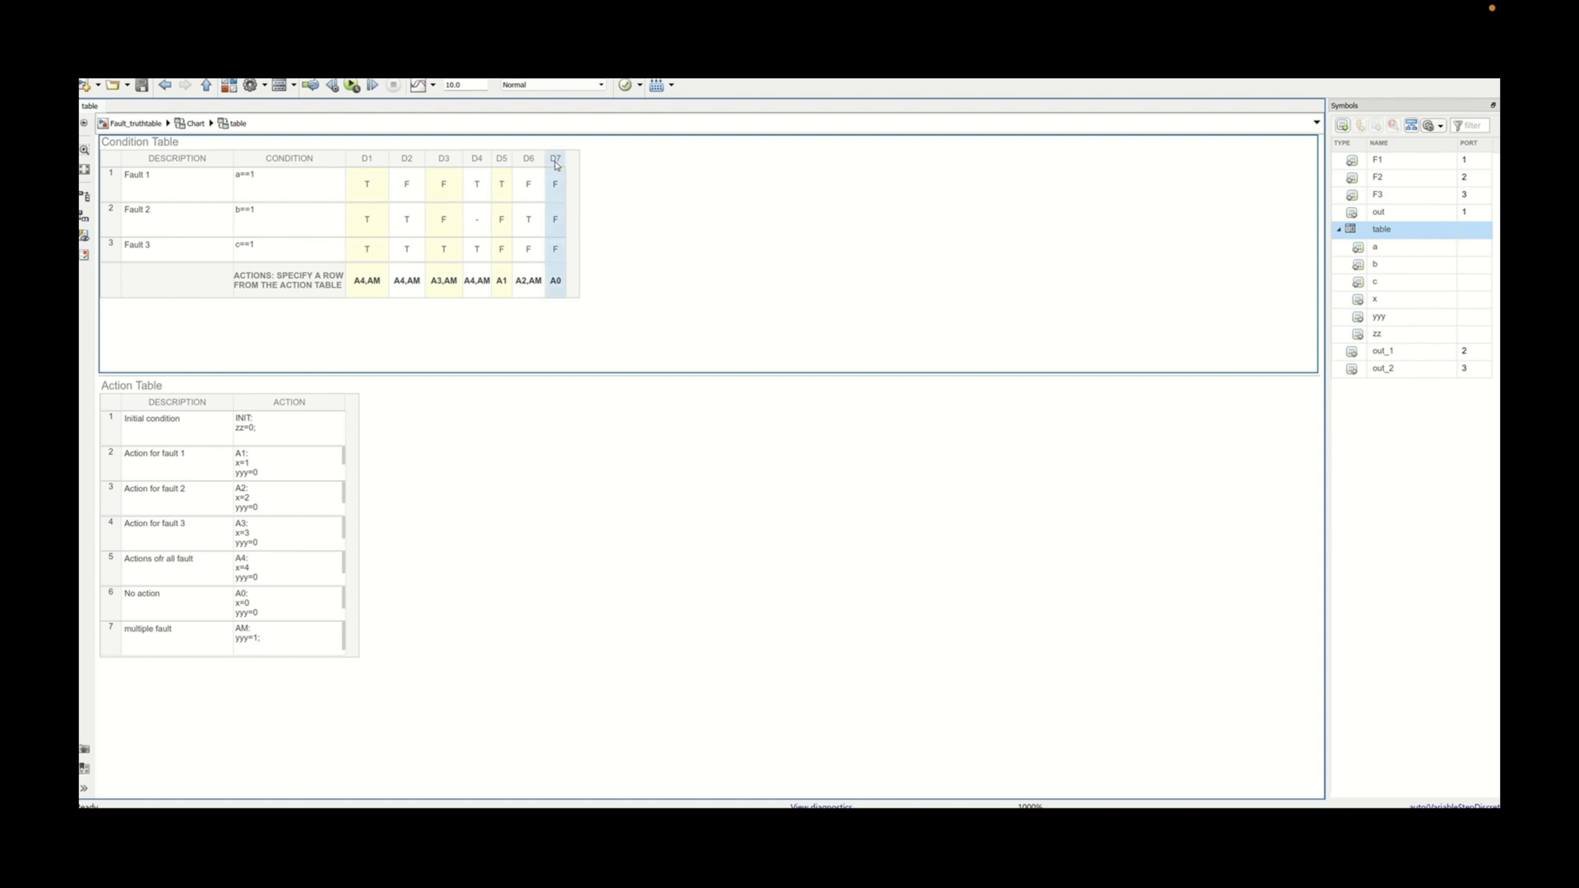
pyautogui.rightClick(555, 158)
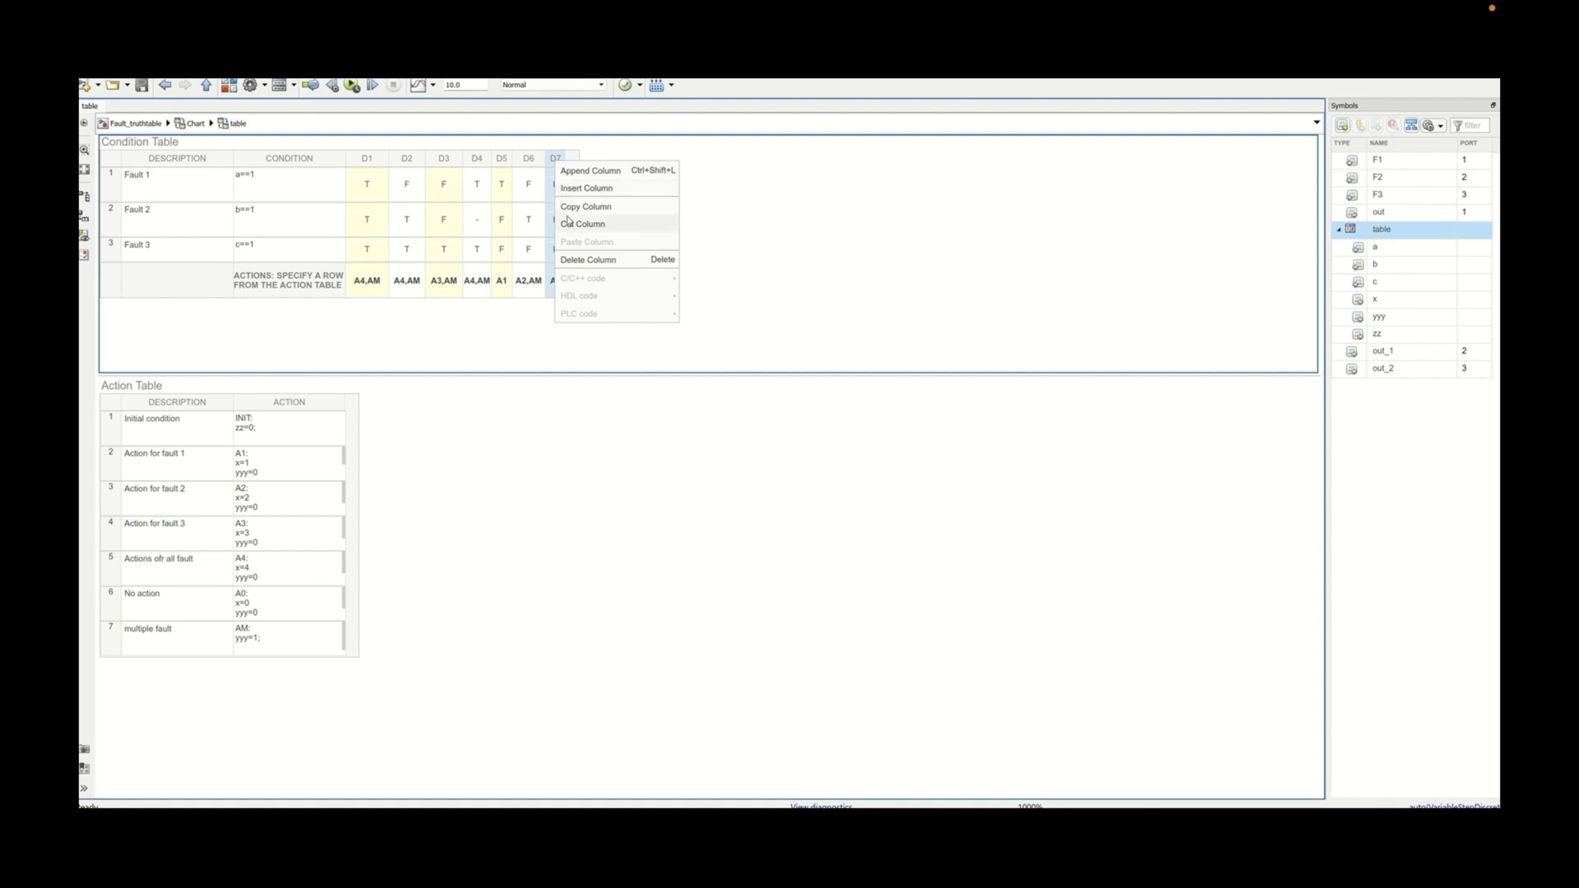
pyautogui.click(589, 260)
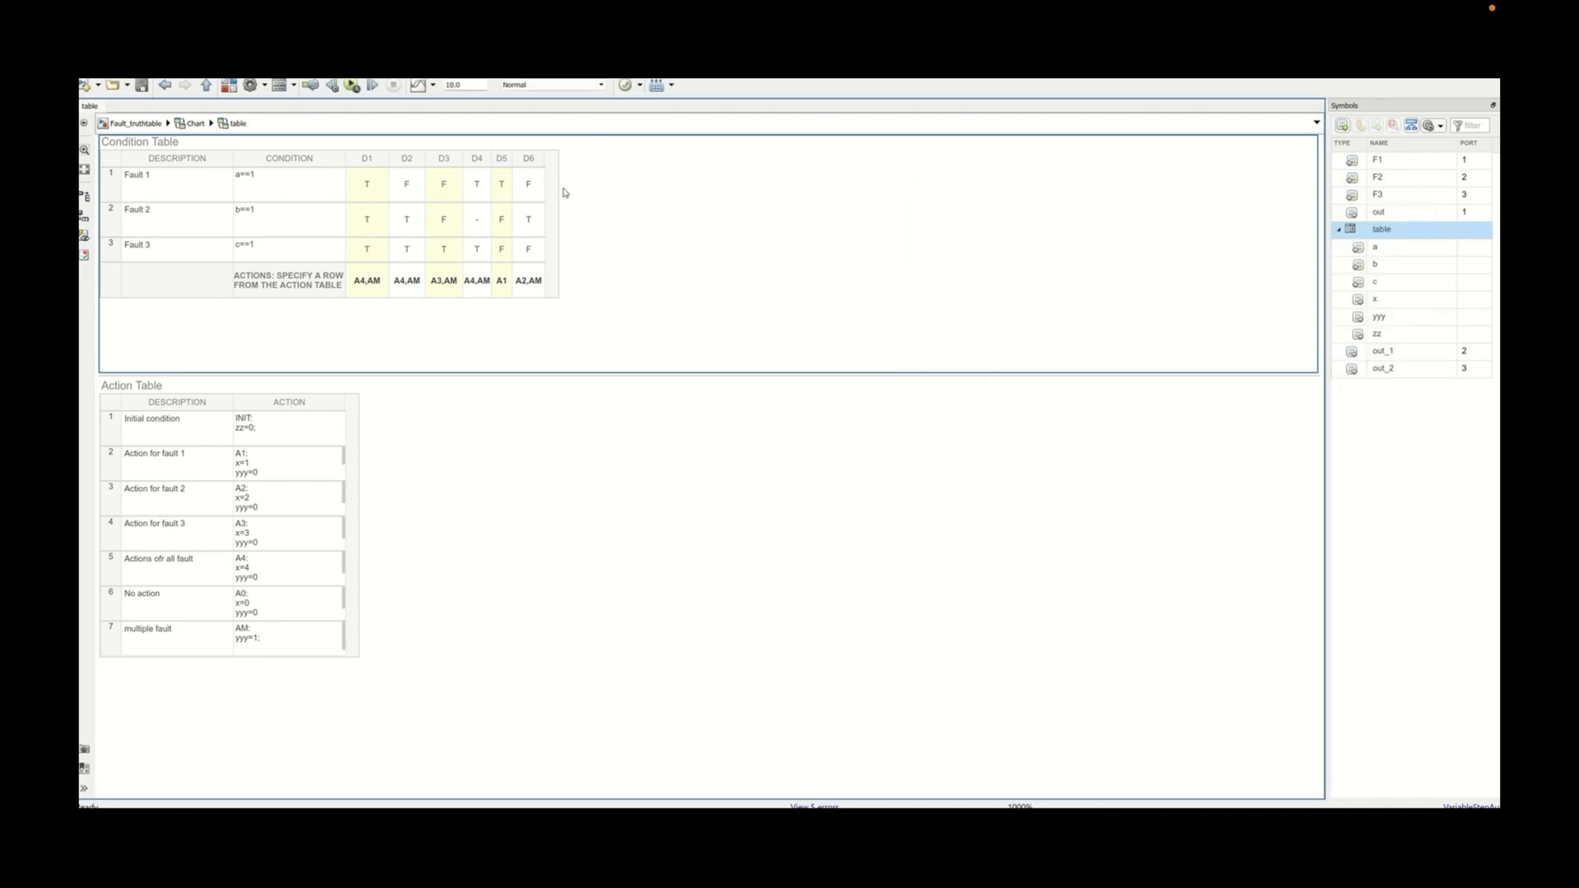
# - Append a don't-care column D7 after D6 with actions A2,AM and run the simulation
pyautogui.rightClick(529, 158)
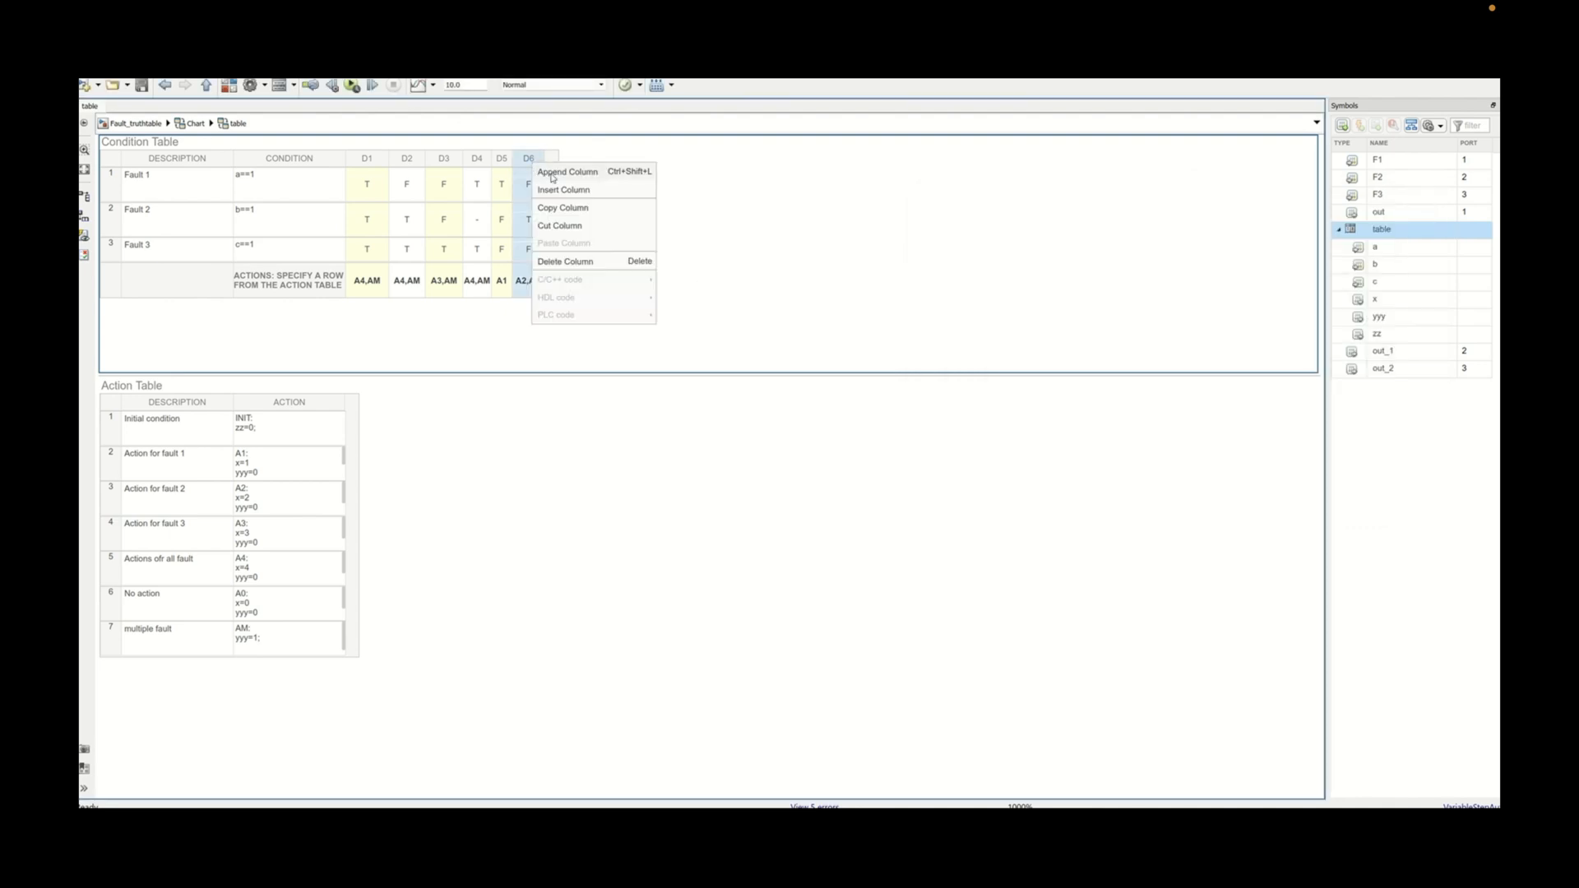
pyautogui.click(567, 171)
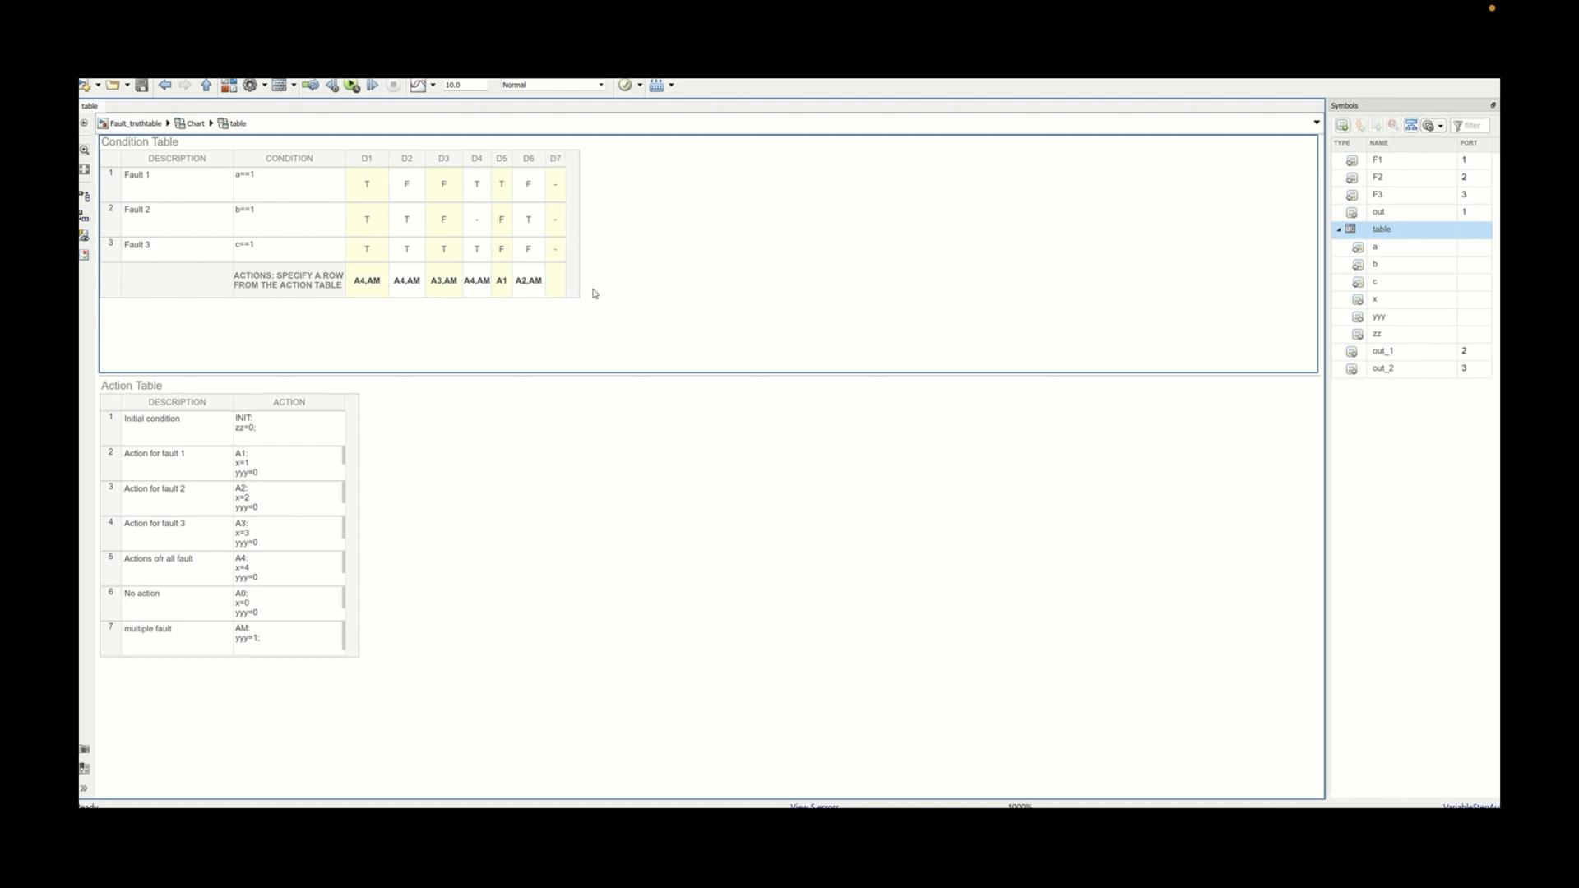
pyautogui.click(555, 281)
pyautogui.write('A2,AM')
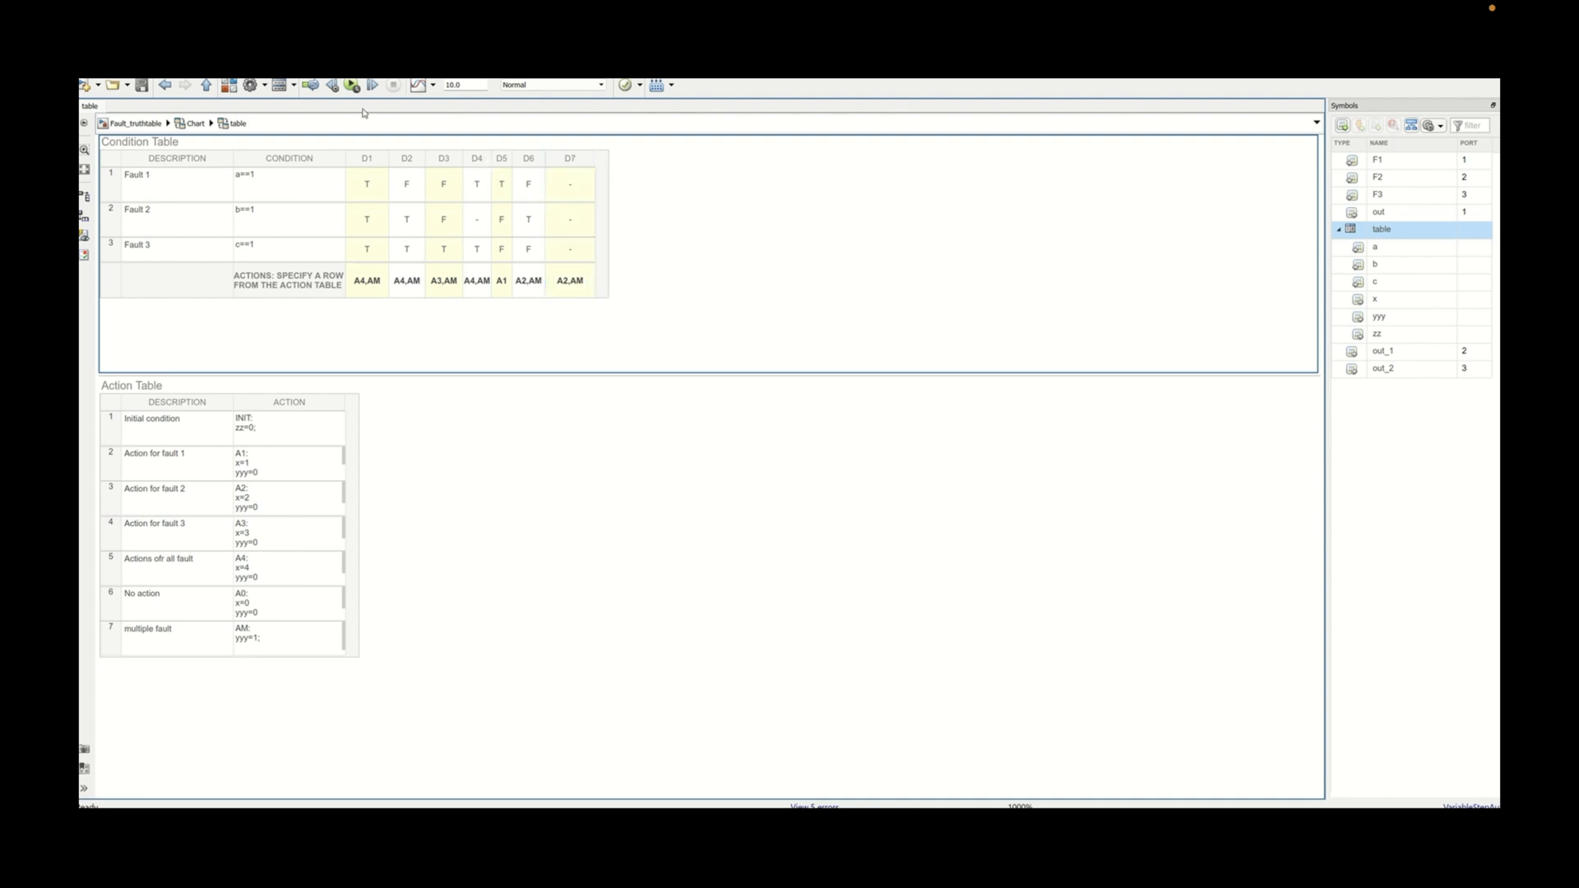
pyautogui.click(352, 84)
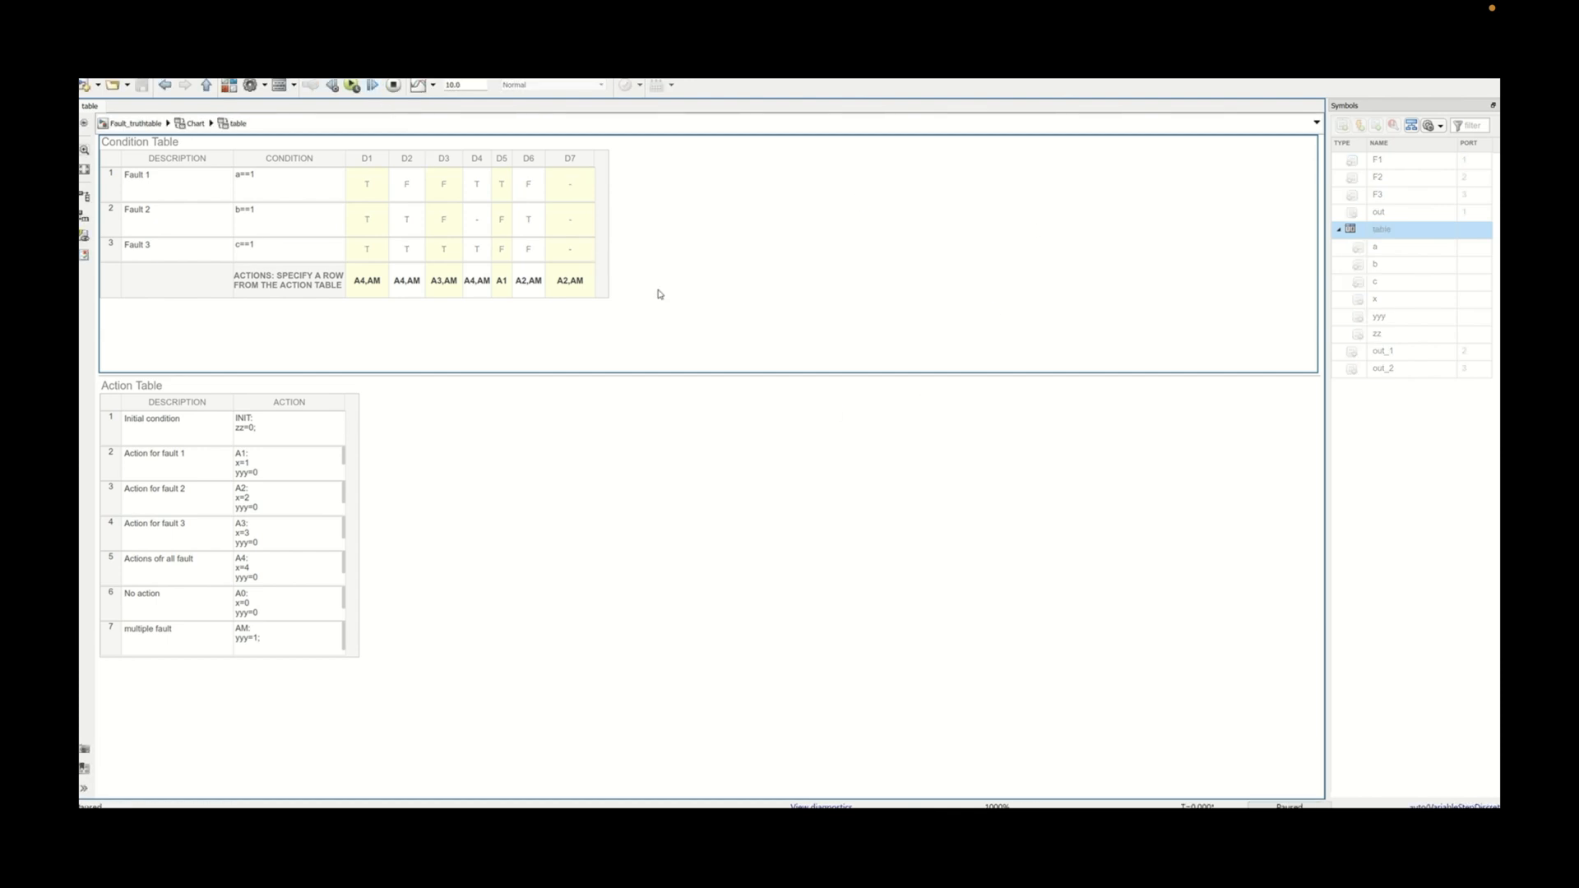
pyautogui.moveTo(552, 201)
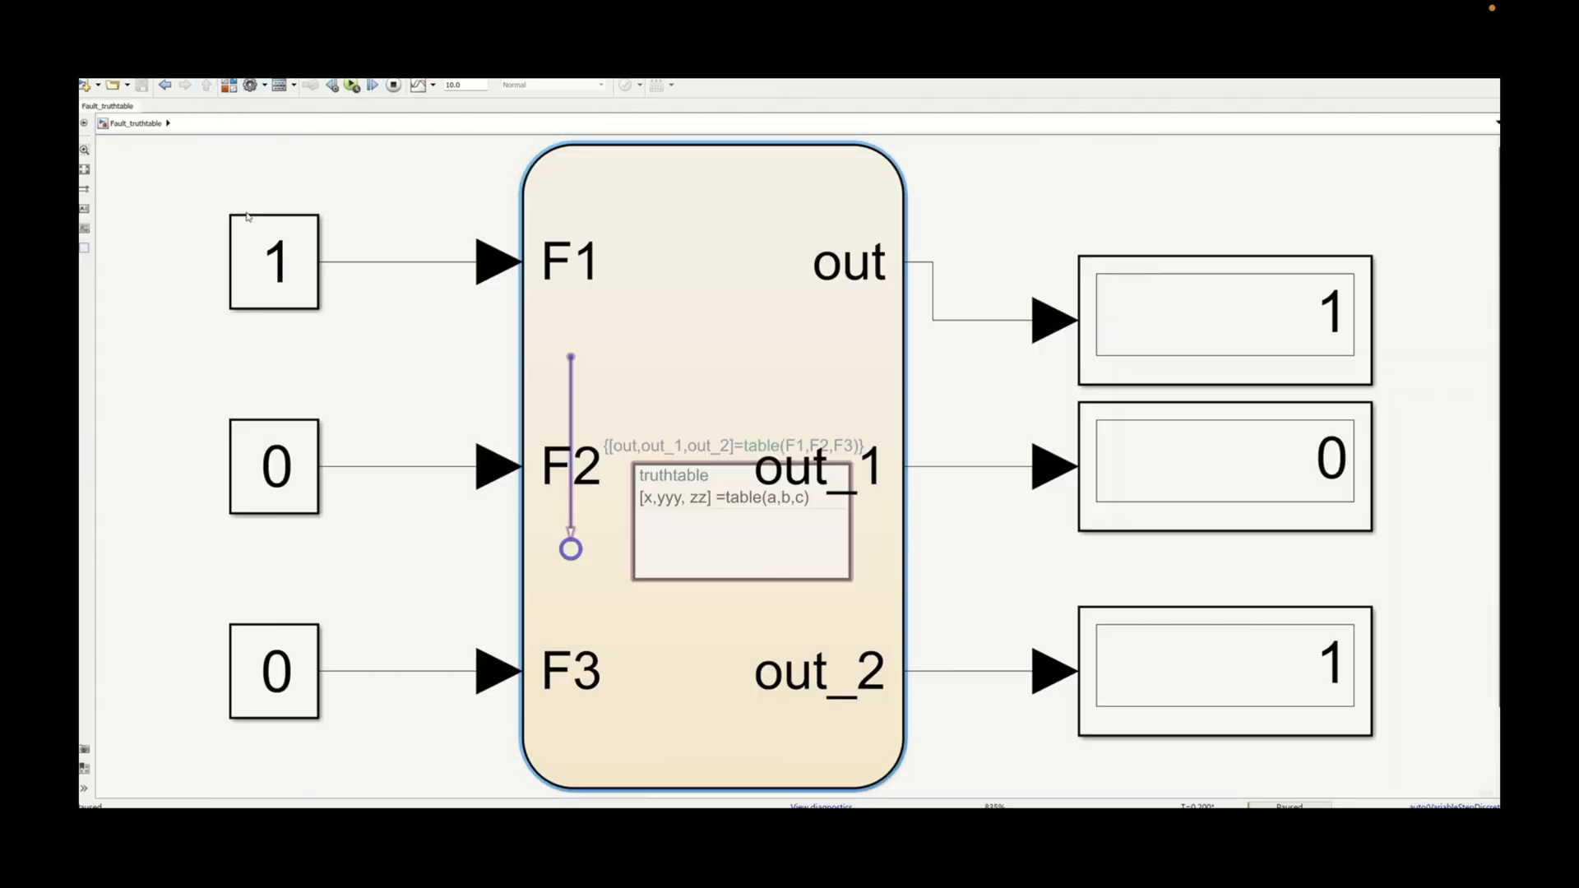
# - Set Constant1's value to 1 so the model inputs read 1,1,0
pyautogui.doubleClick(273, 465)
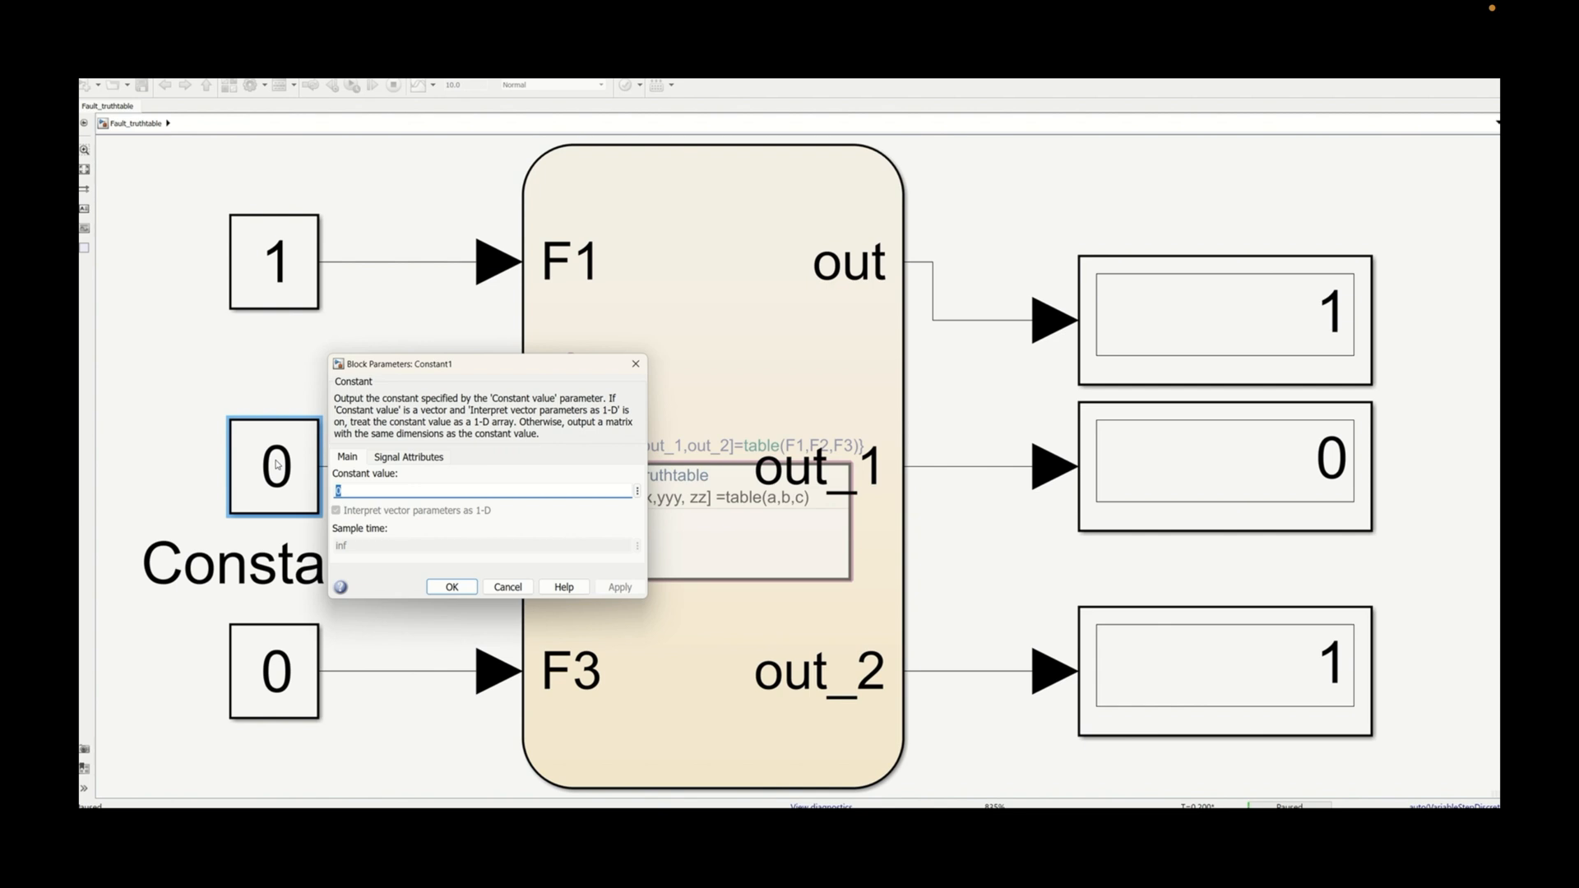
pyautogui.click(451, 587)
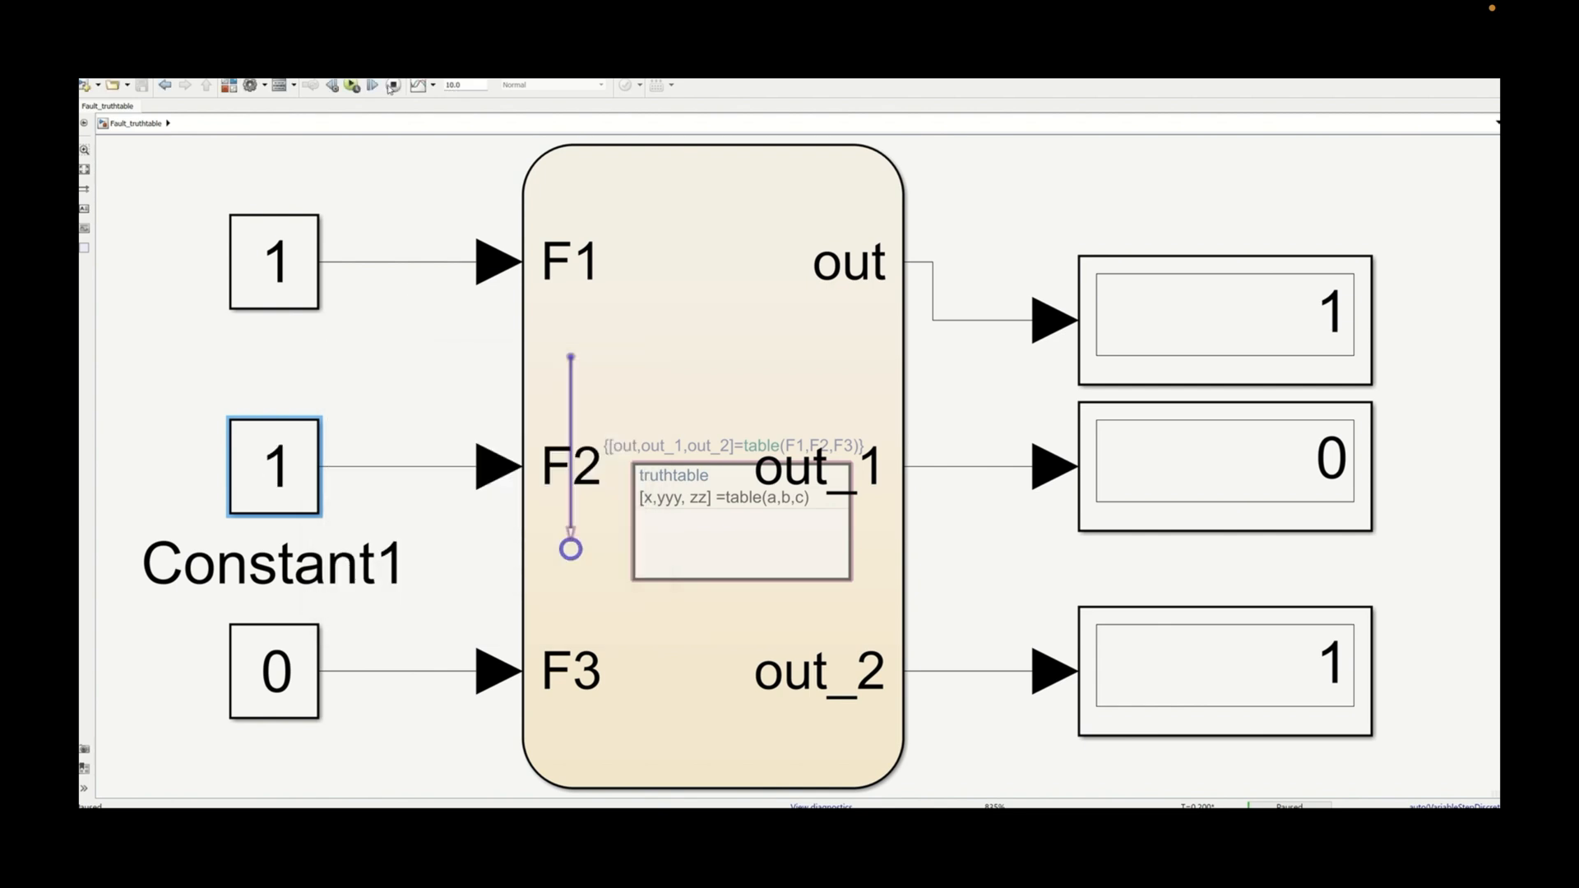